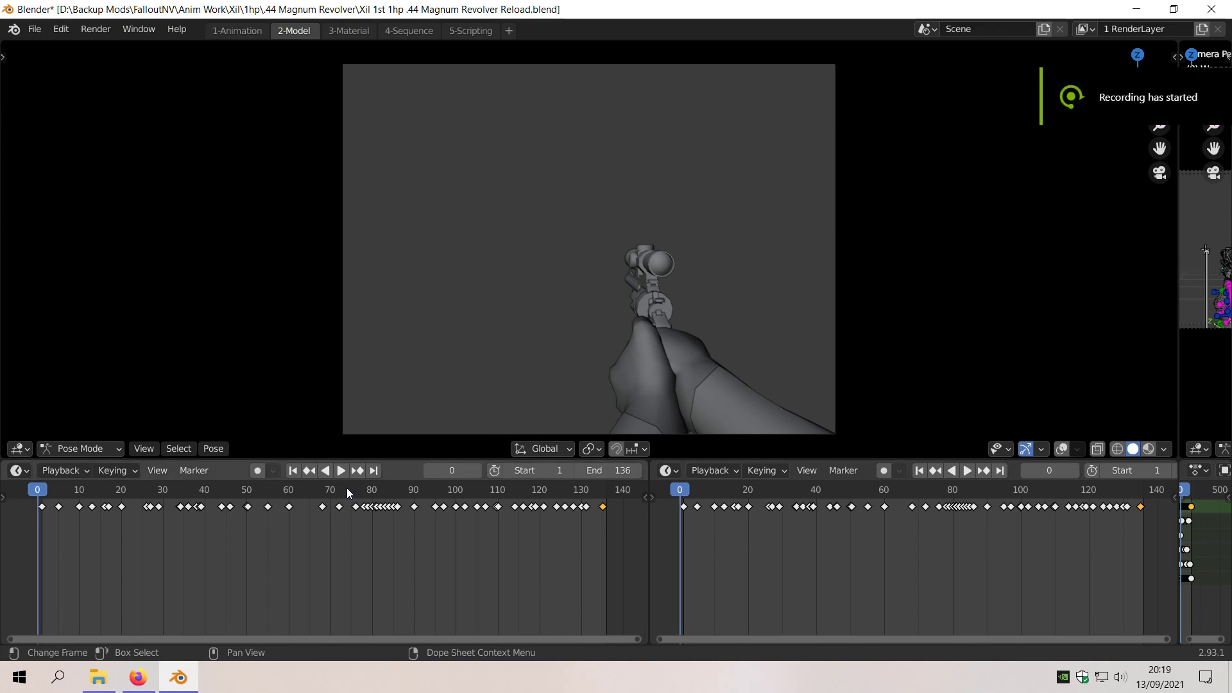
- Play the revolver reload animation, stop playback, then play it again
click(340, 470)
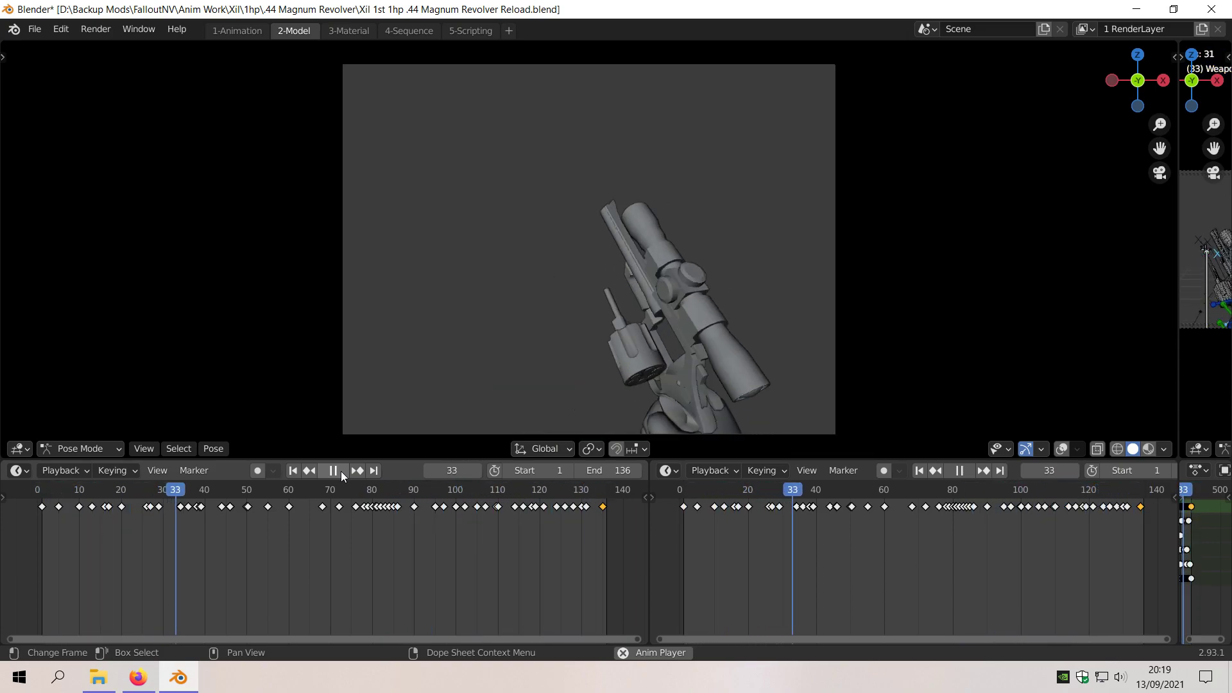
click(332, 470)
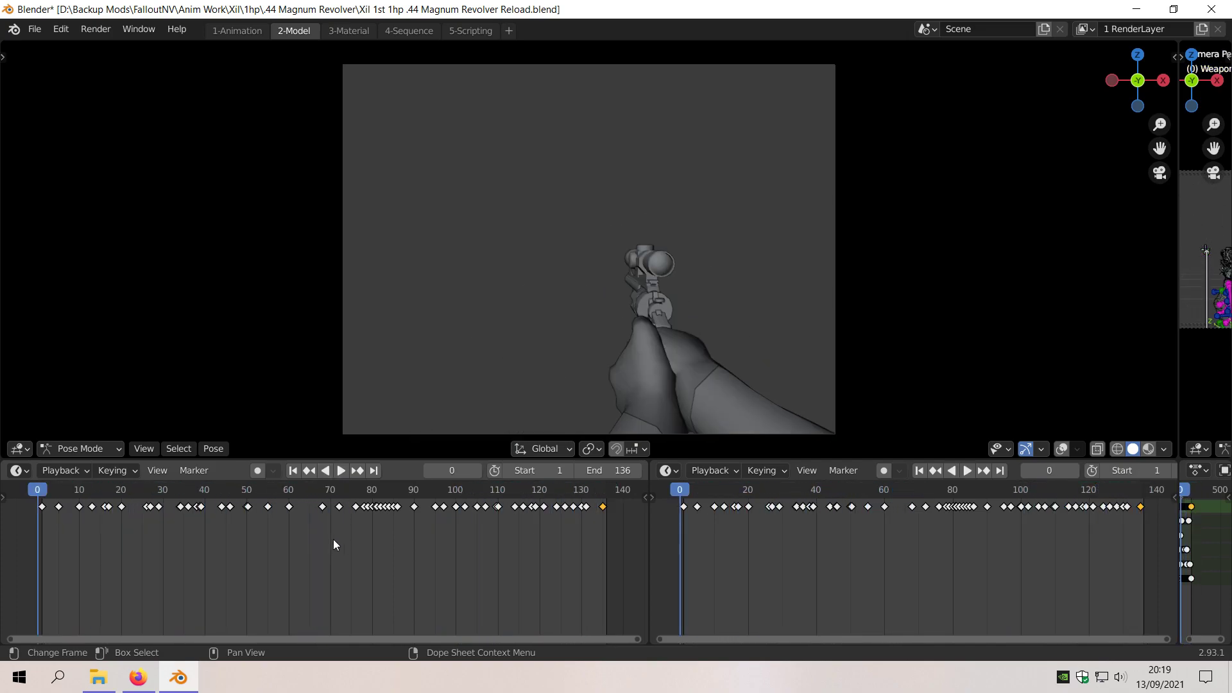
click(63, 489)
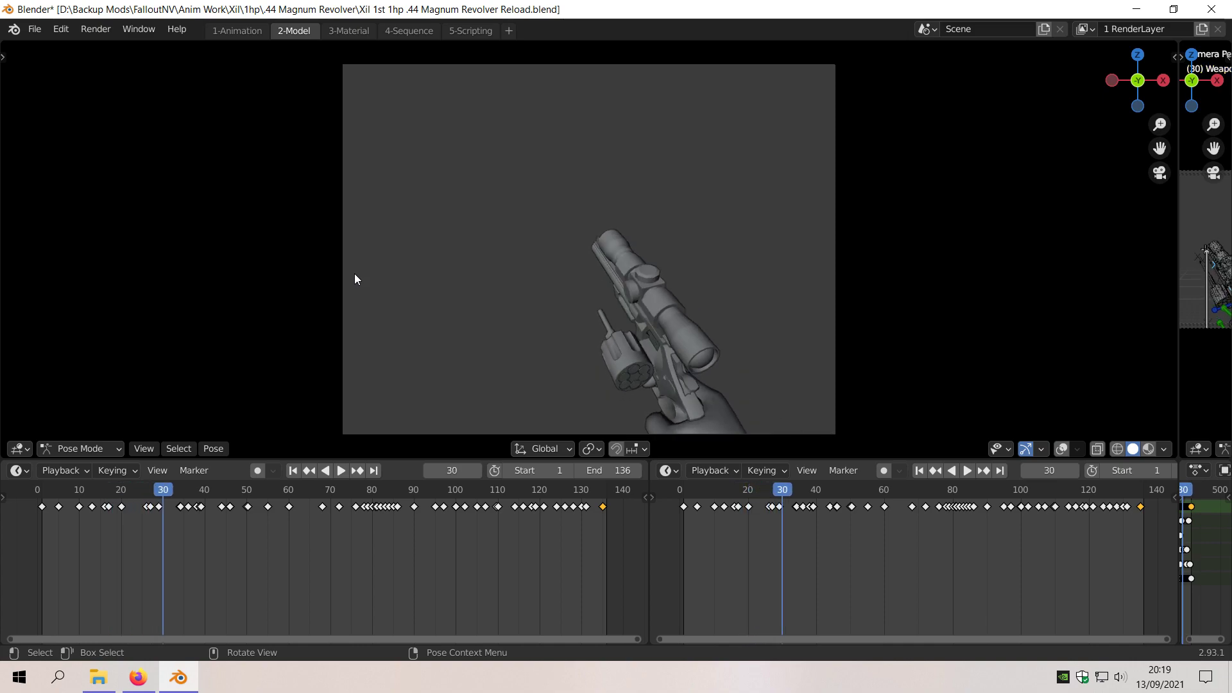
- Step through the reload keyframes on the timeline, reaching frame 78 mid-reload
click(197, 489)
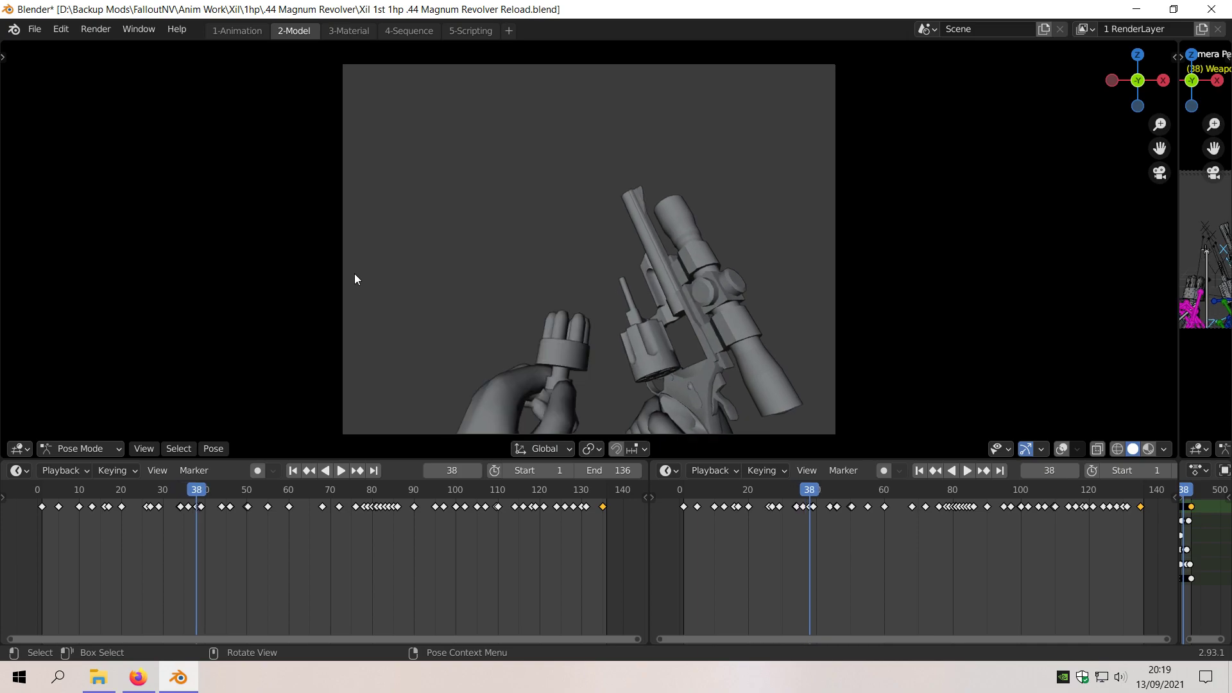
click(217, 489)
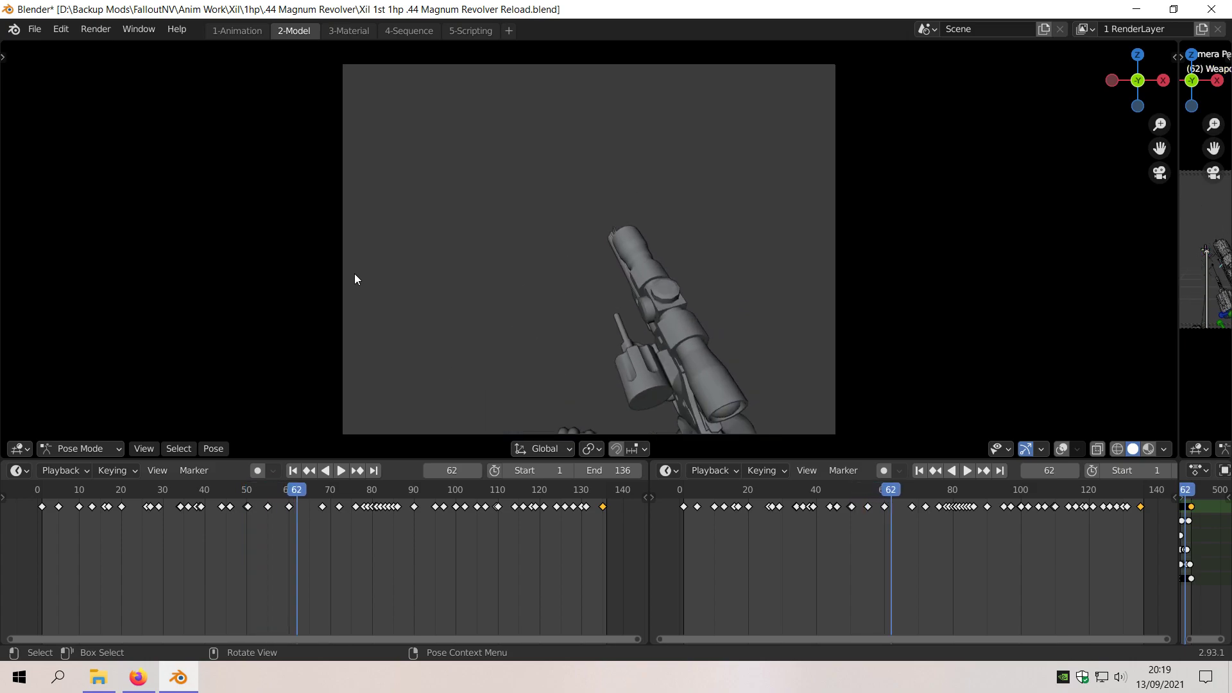
click(325, 489)
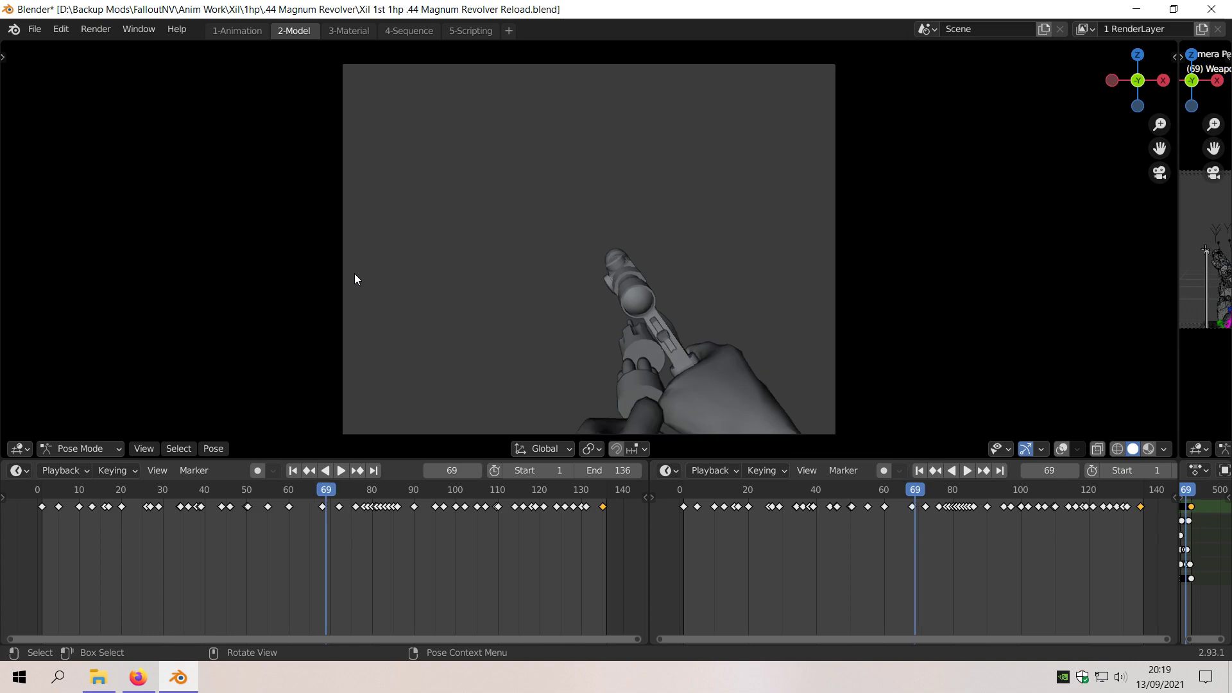
click(363, 489)
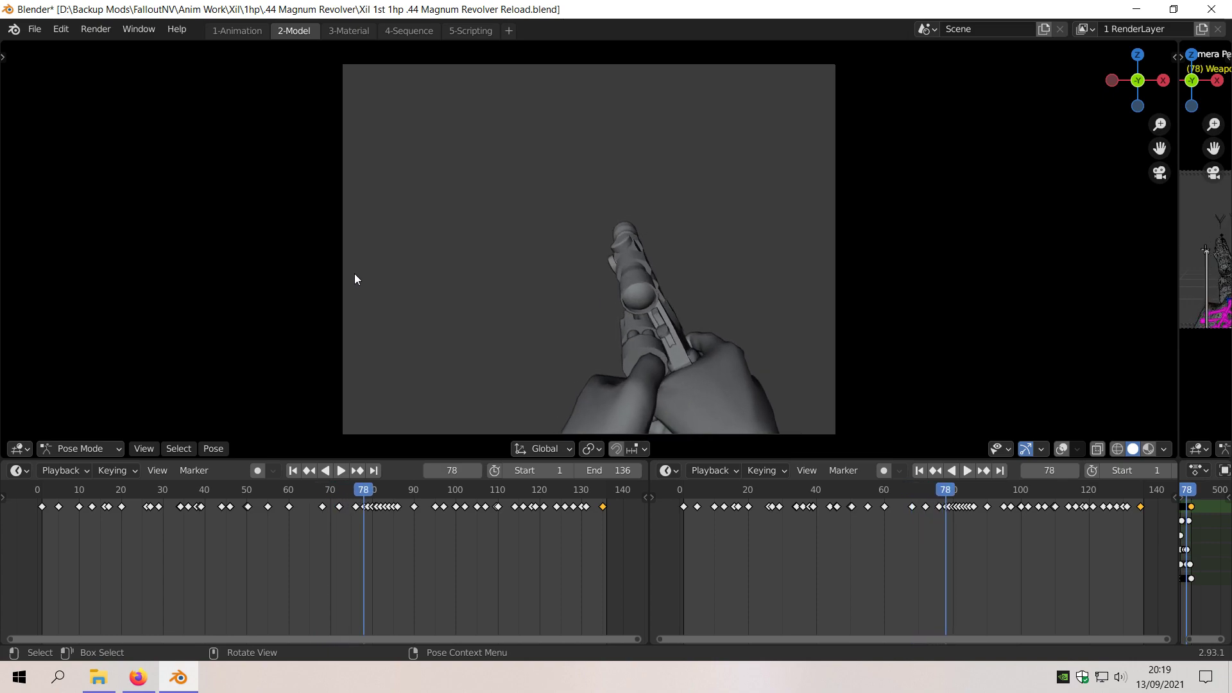